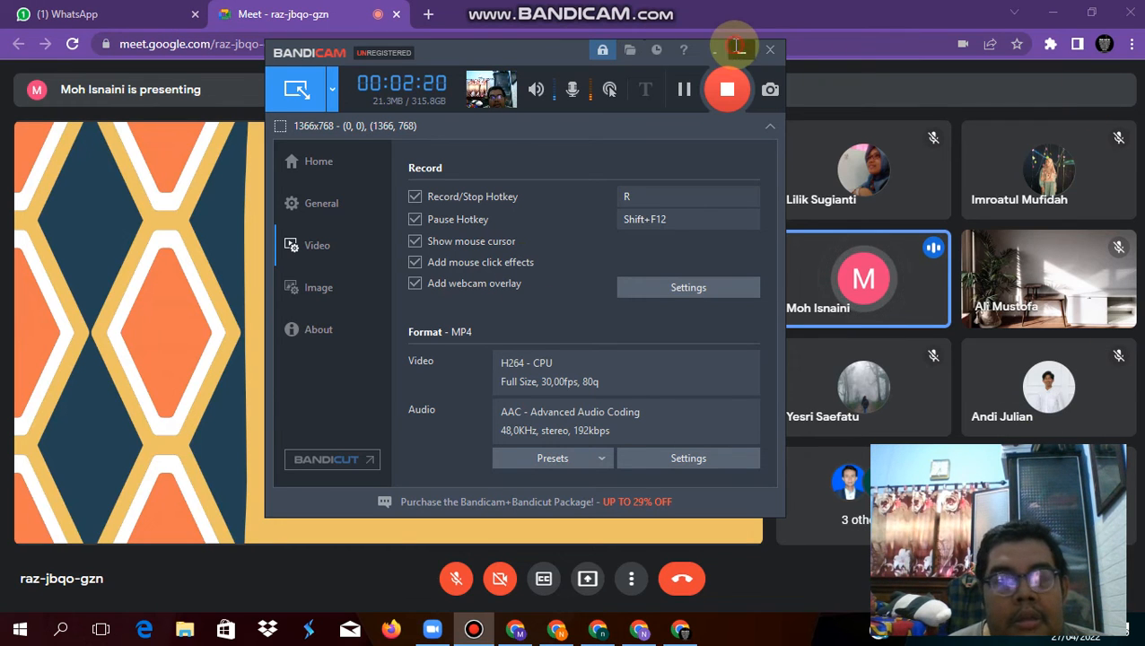
Switch the browser from the Meet call to the WhatsApp Web tab
{"action": "left_click", "coordinate": [108, 13]}
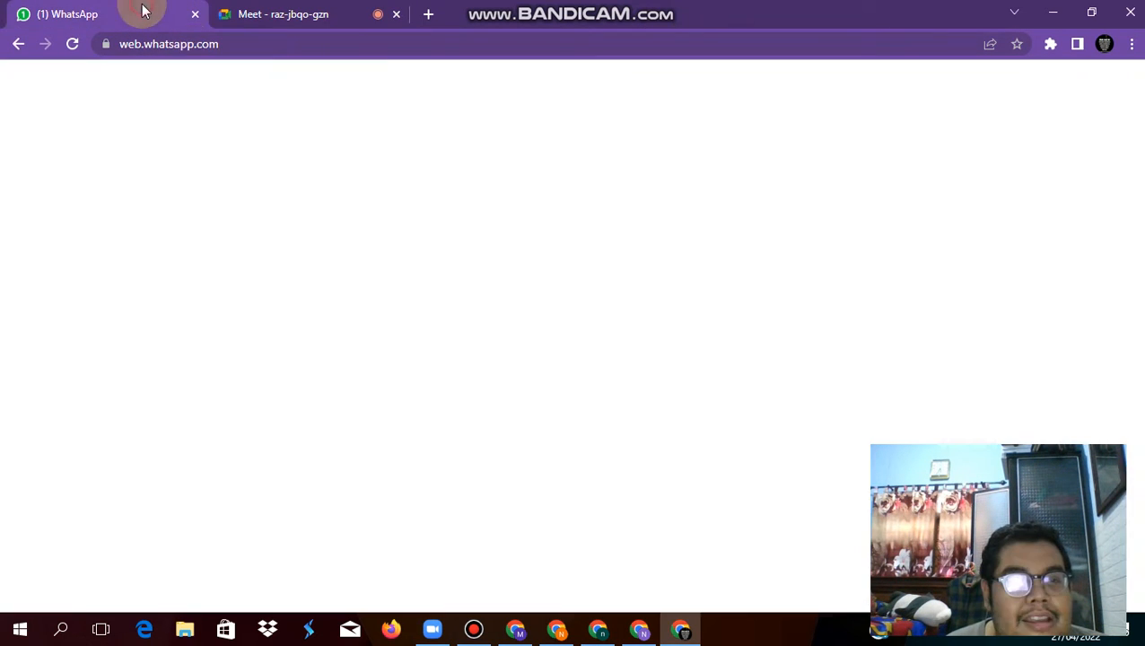
Scroll the Grup 2 Design Pedagogy chat history back to the OBE Curriculum.pptx attachment
{"action": "left_click", "coordinate": [117, 13]}
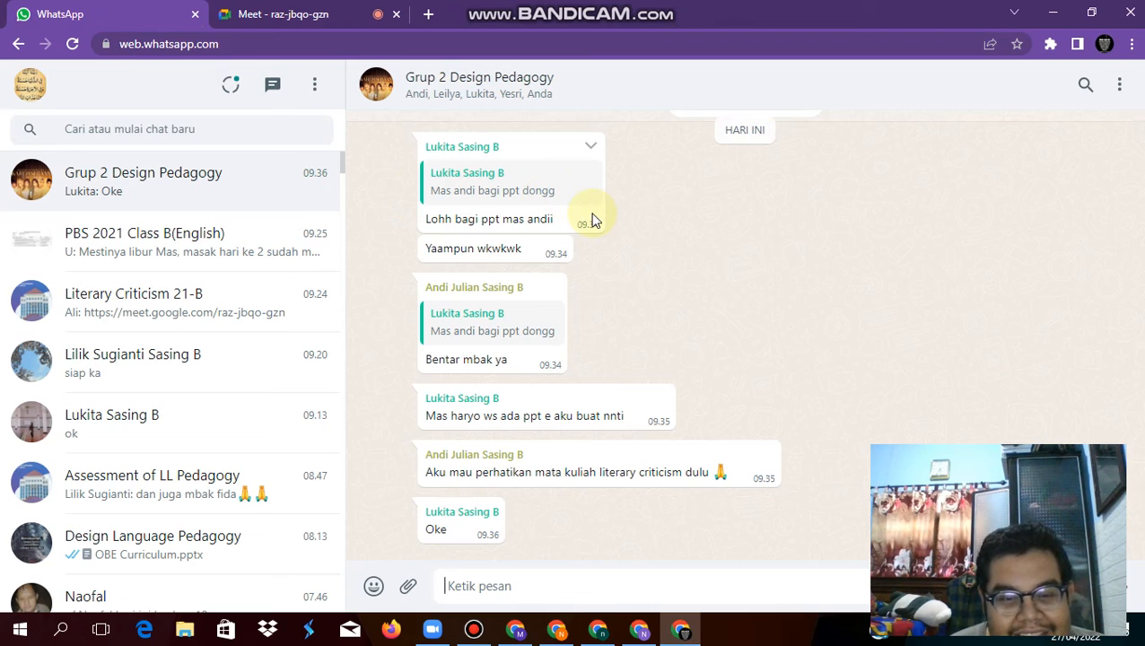
{"action": "mouse_move", "coordinate": [928, 332]}
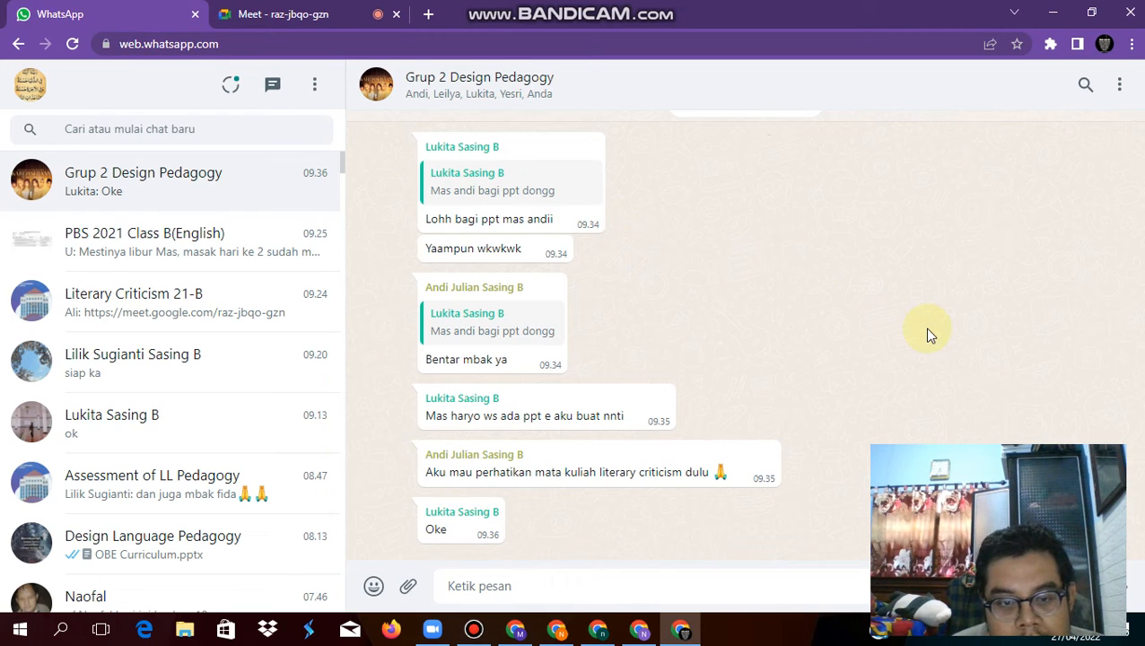
{"action": "mouse_move", "coordinate": [881, 440]}
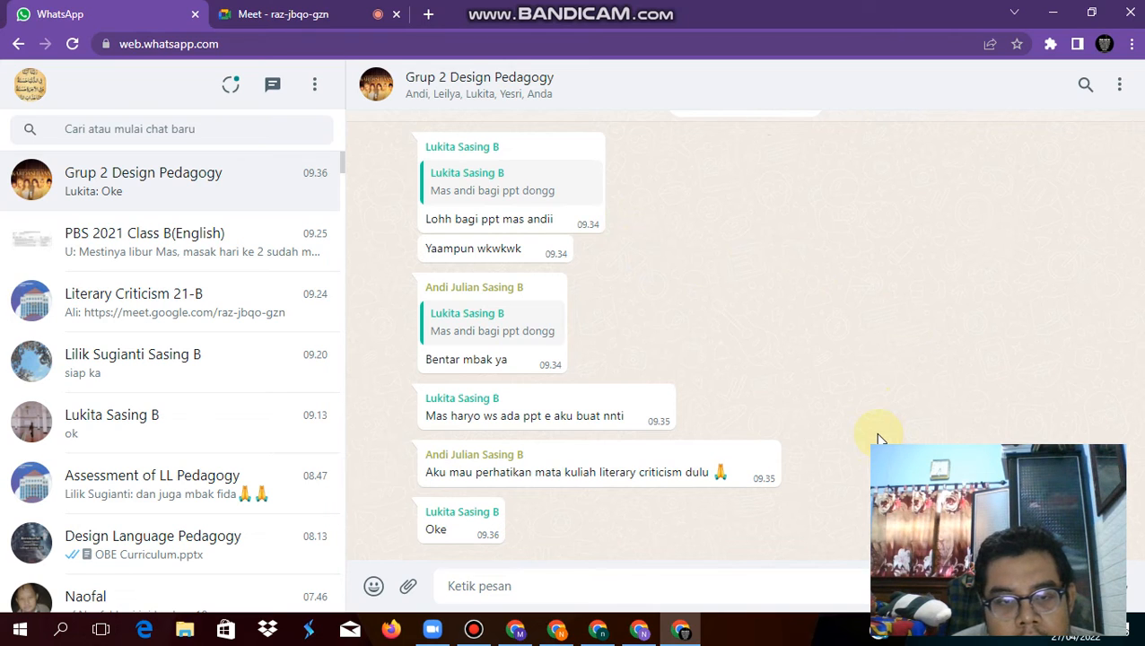
{"action": "mouse_move", "coordinate": [792, 425]}
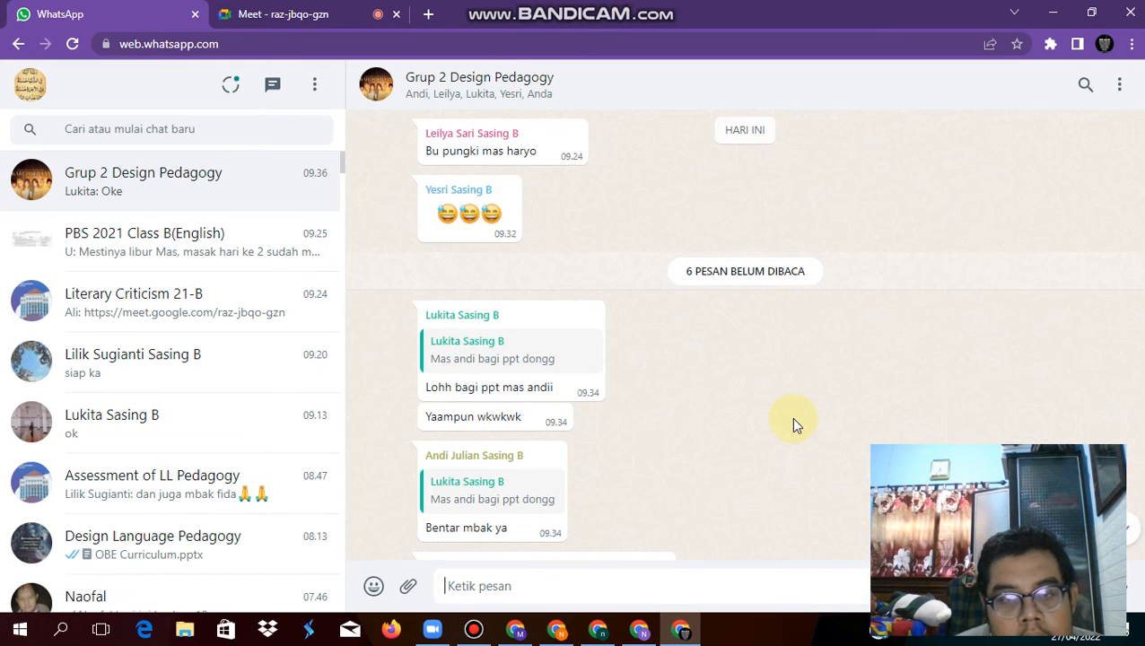
{"action": "mouse_move", "coordinate": [812, 421]}
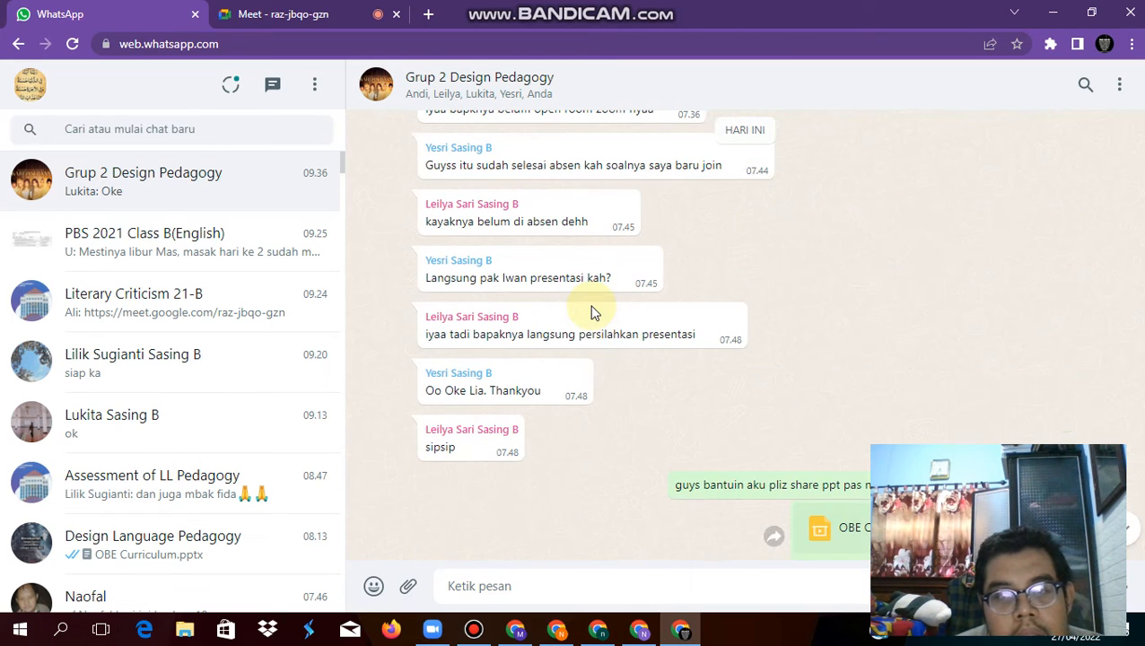
{"action": "scroll", "scroll_direction": "up", "scroll_amount": 3}
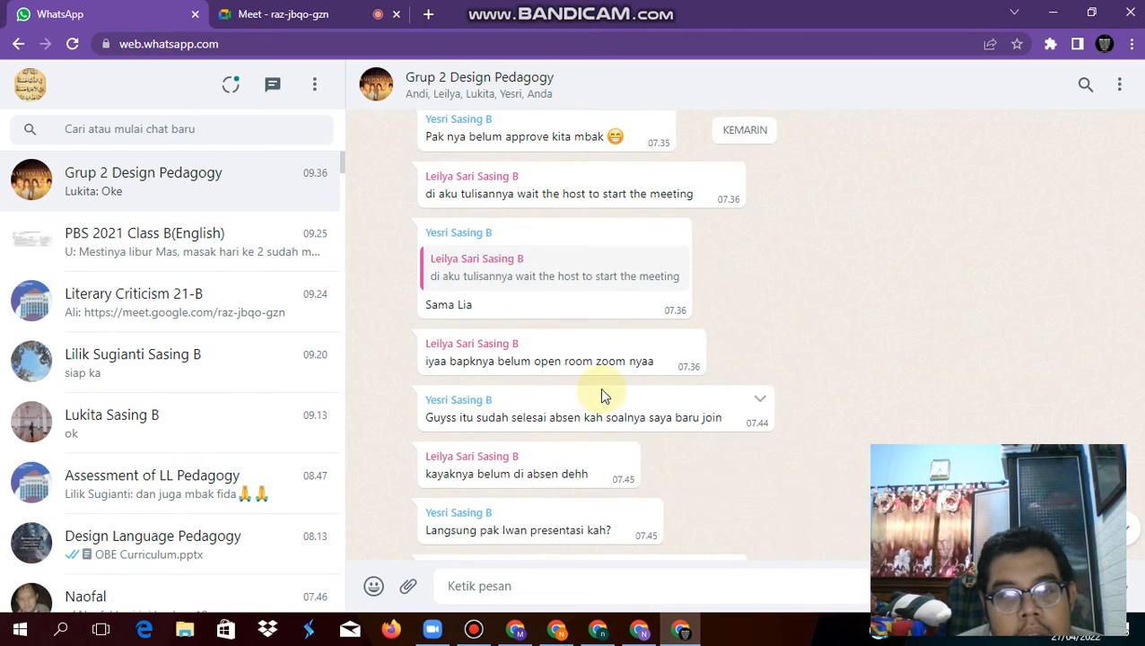
{"action": "scroll", "scroll_direction": "down", "scroll_amount": 3}
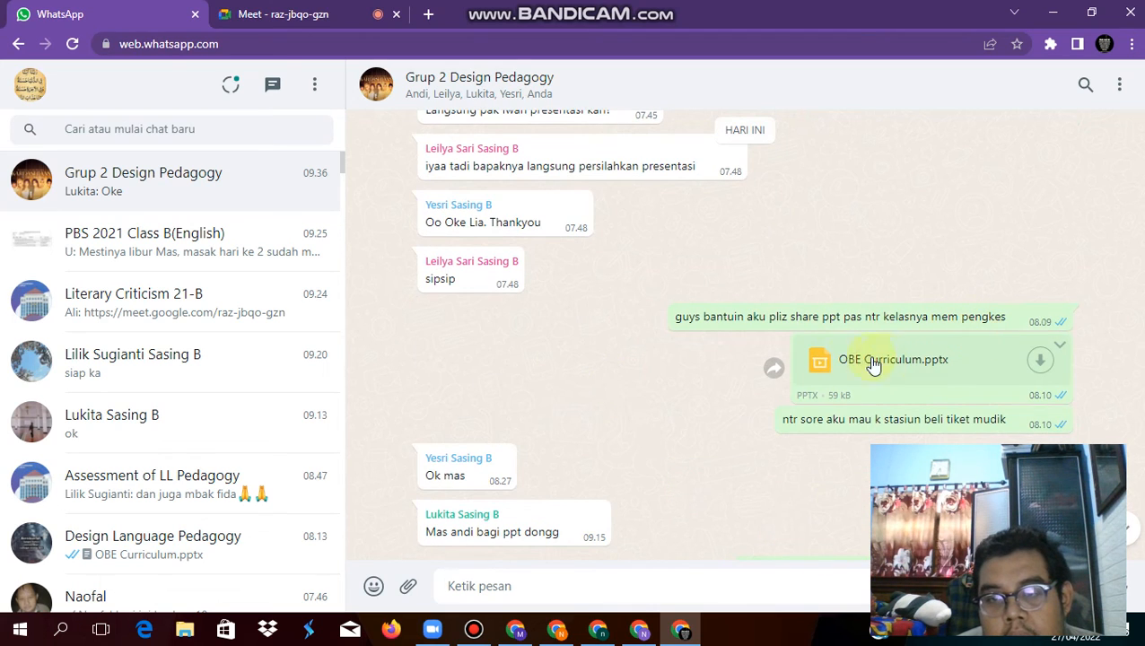
Forward OBE Curriculum.pptx to Grup 2 Design Pedagogy via the 'Teruskan pesan ke' dialog
{"action": "left_click", "coordinate": [773, 368]}
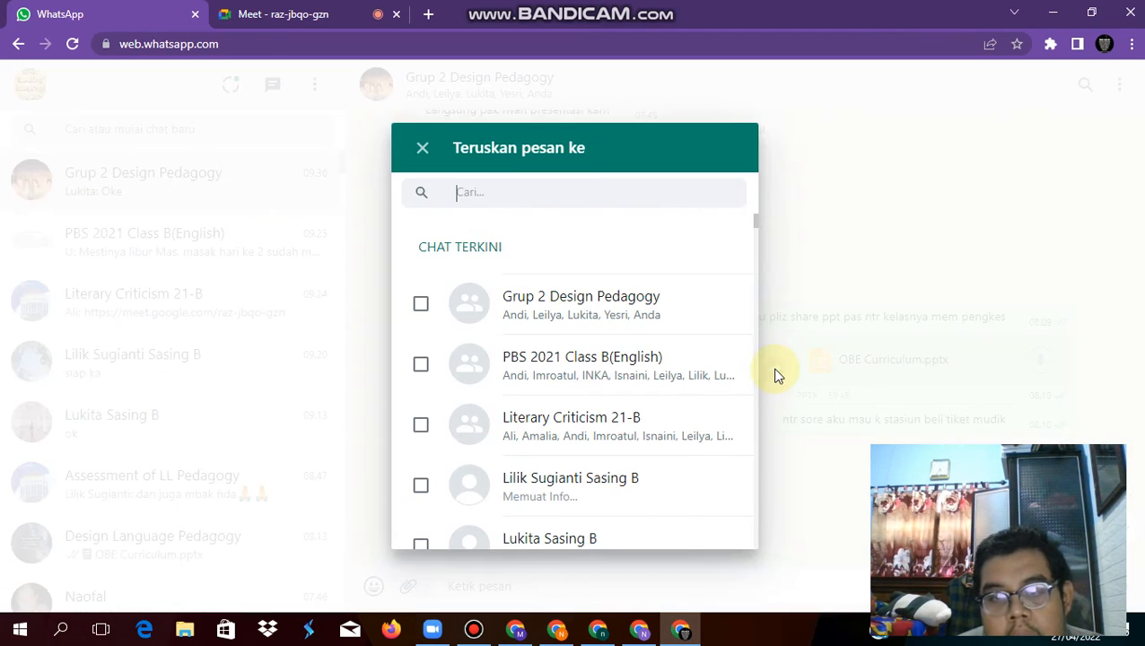
{"action": "mouse_move", "coordinate": [626, 337]}
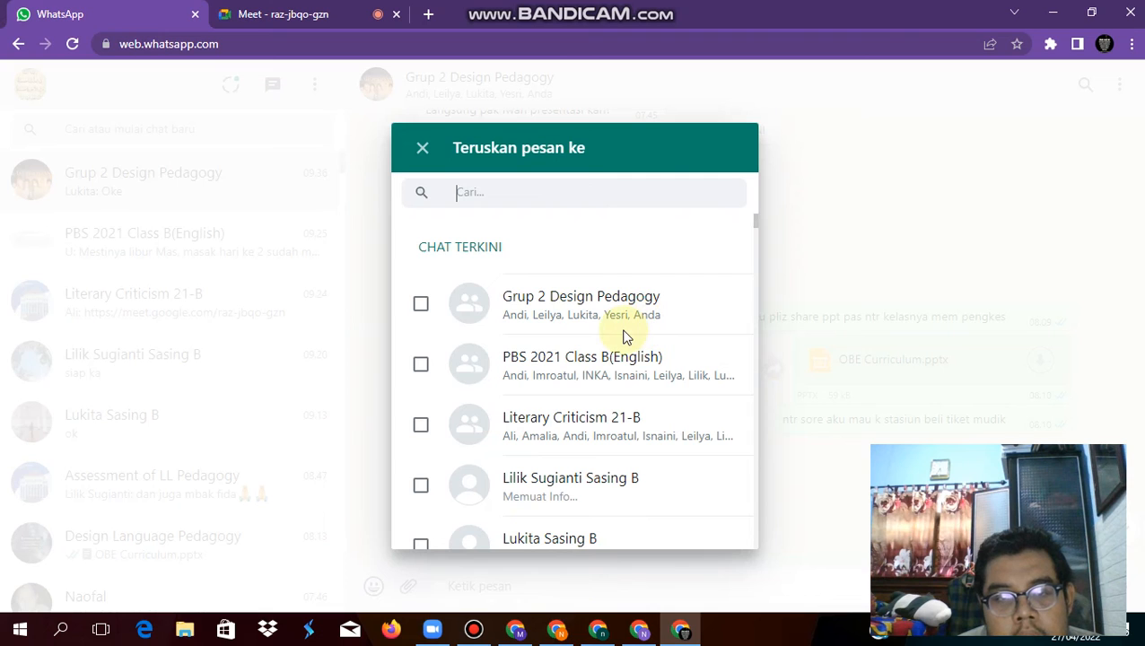
{"action": "left_click", "coordinate": [574, 192]}
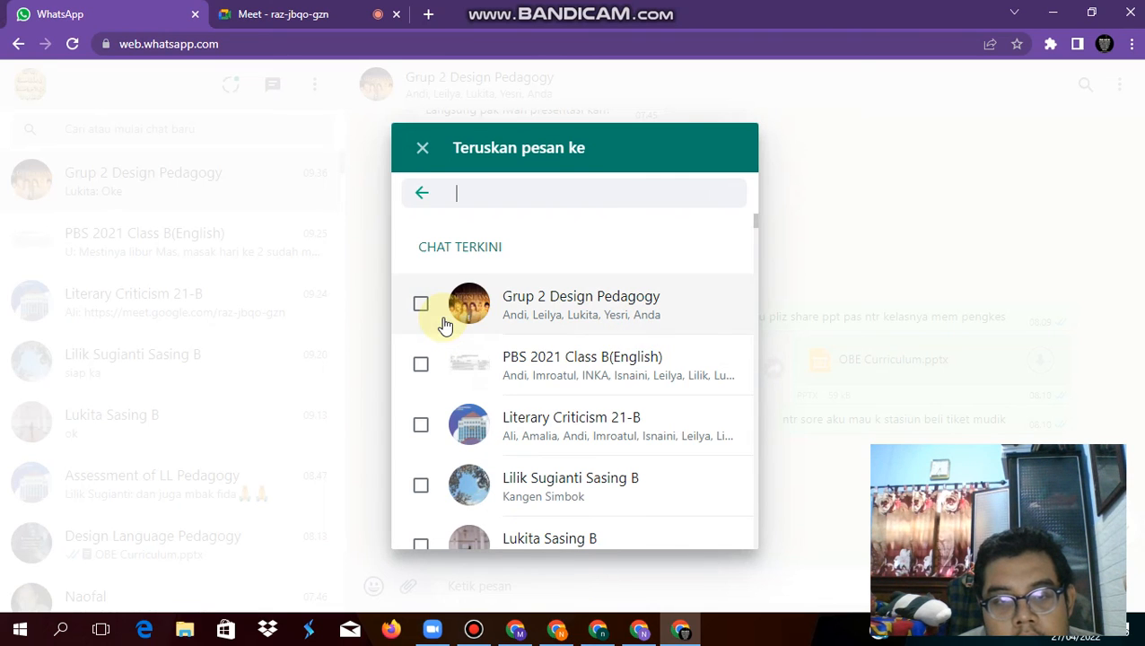
{"action": "left_click", "coordinate": [421, 303]}
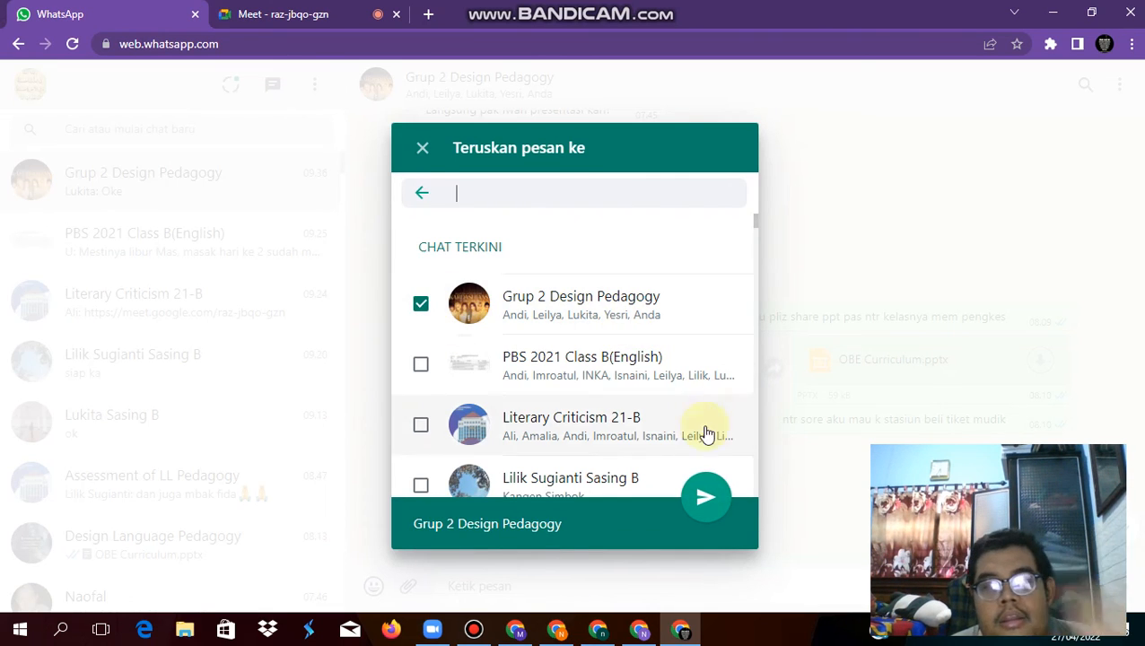
{"action": "left_click", "coordinate": [705, 497]}
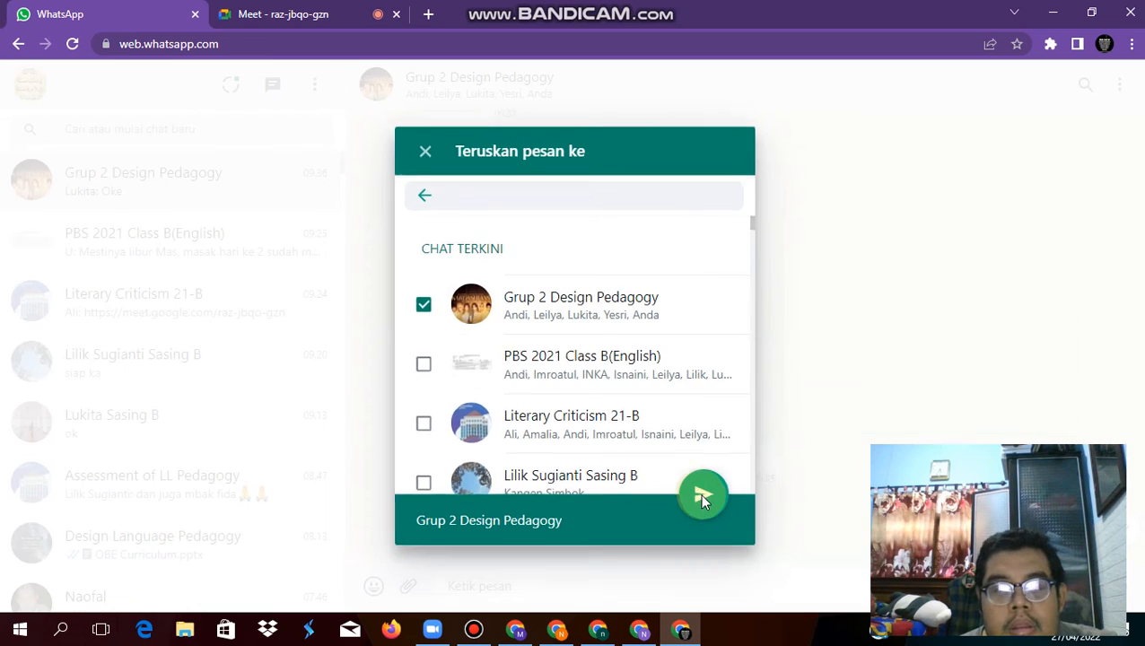
{"action": "left_click", "coordinate": [703, 495]}
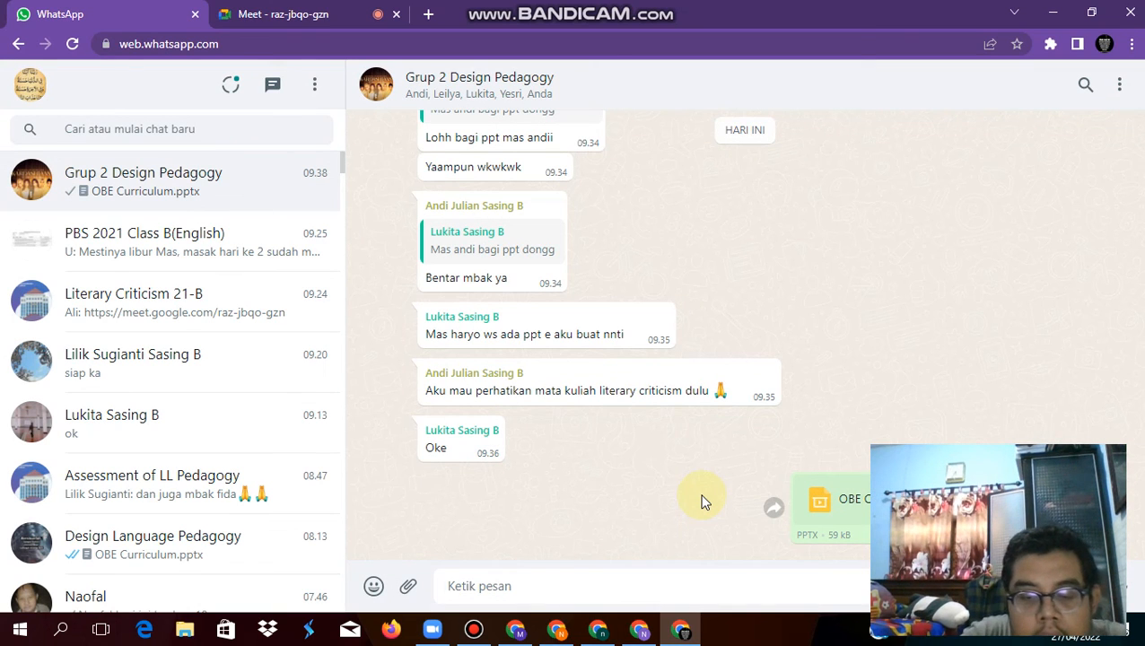
Type 'itu pptku mbak' in the message box, correcting the typo
{"action": "type", "text": "itu p-pt"}
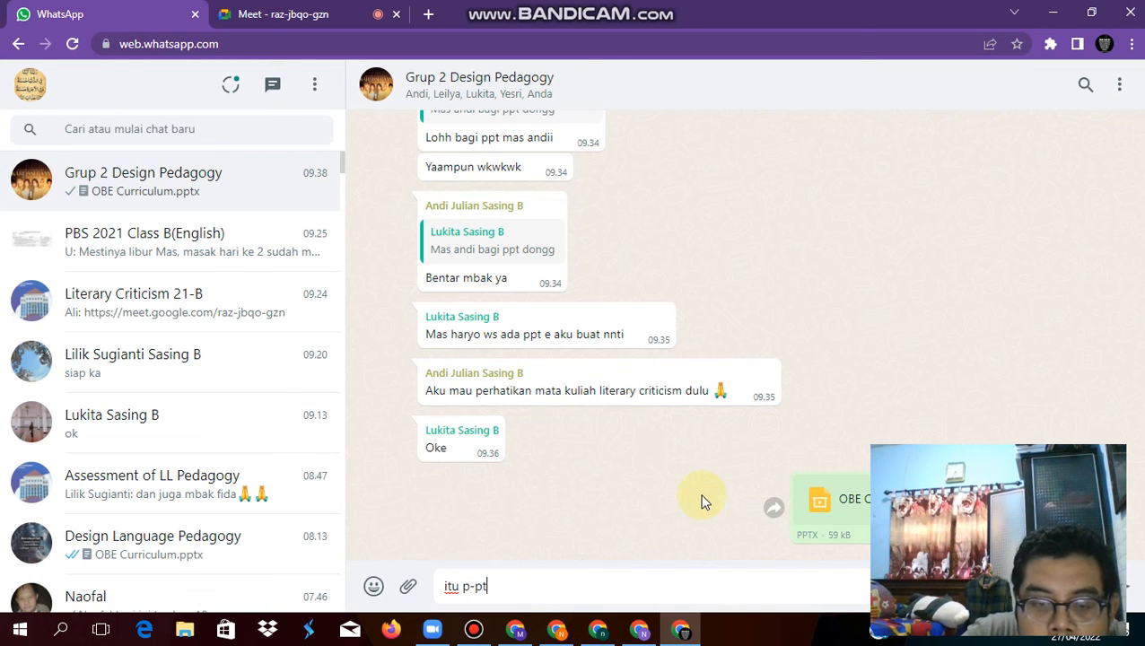
{"action": "key", "text": "Backspace"}
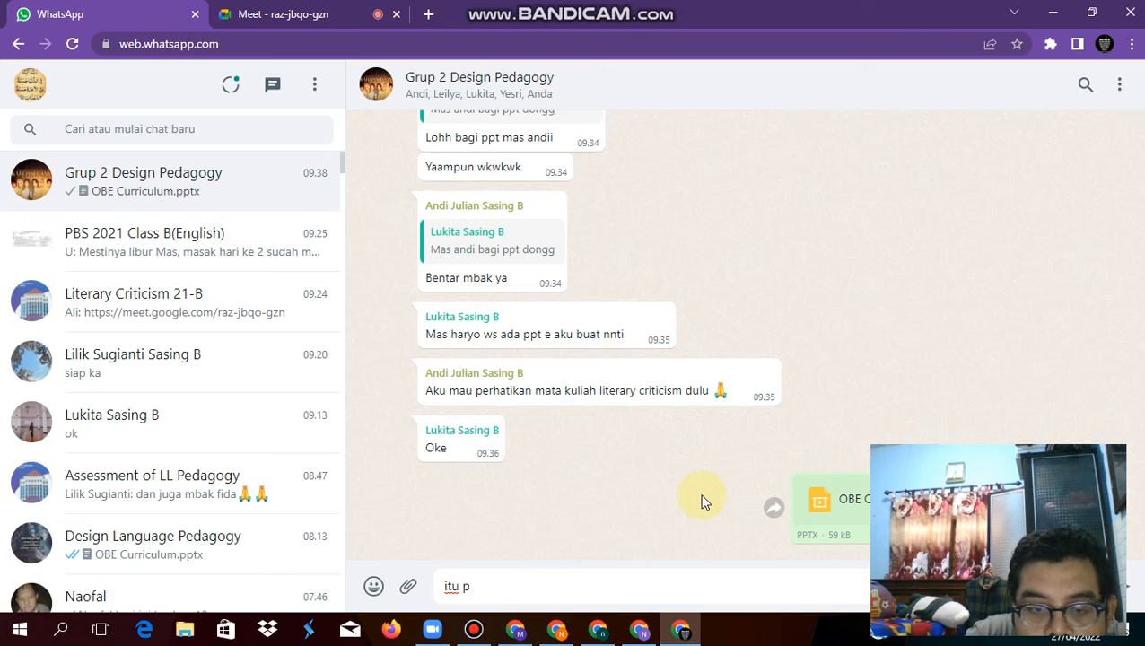
{"action": "type", "text": "ptku"}
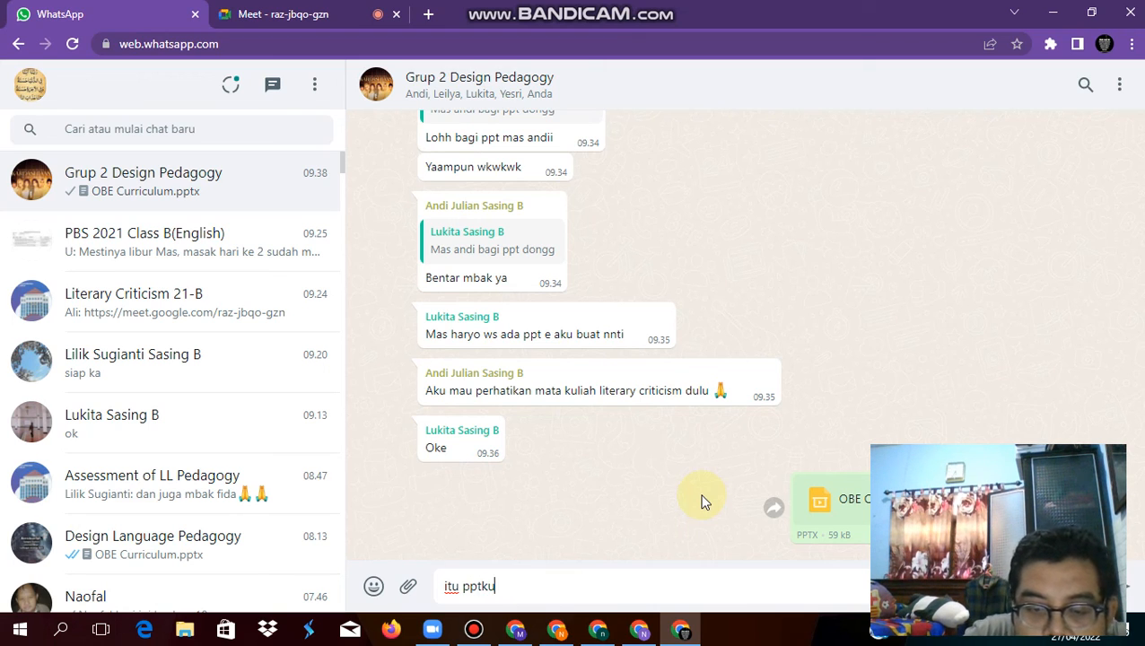
{"action": "type", "text": "mbak"}
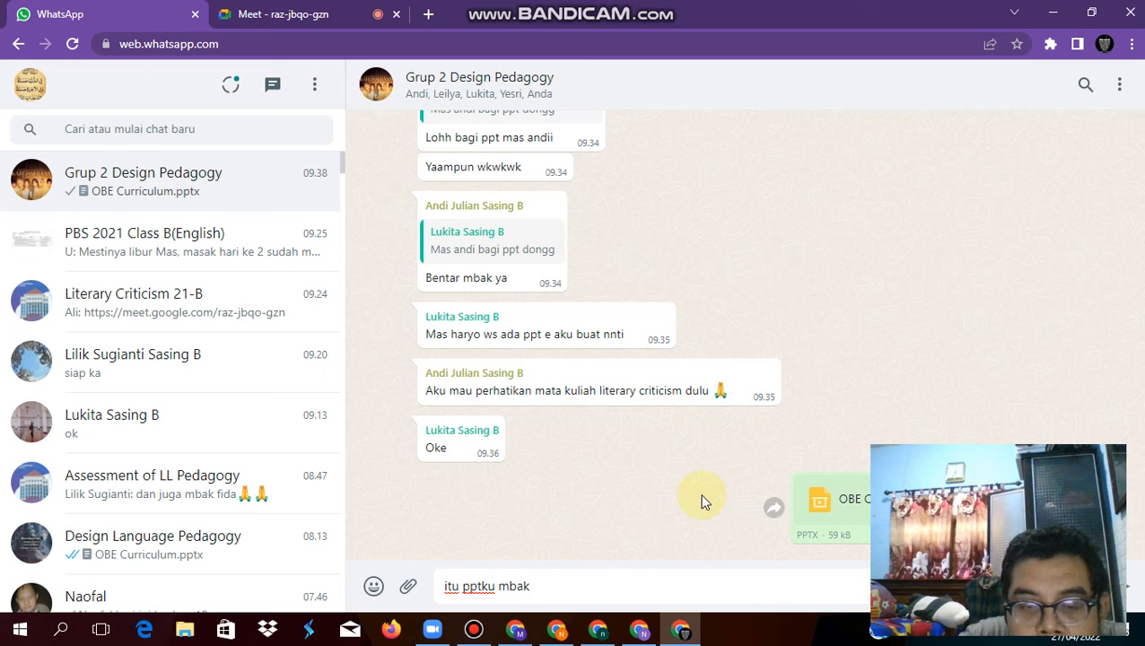